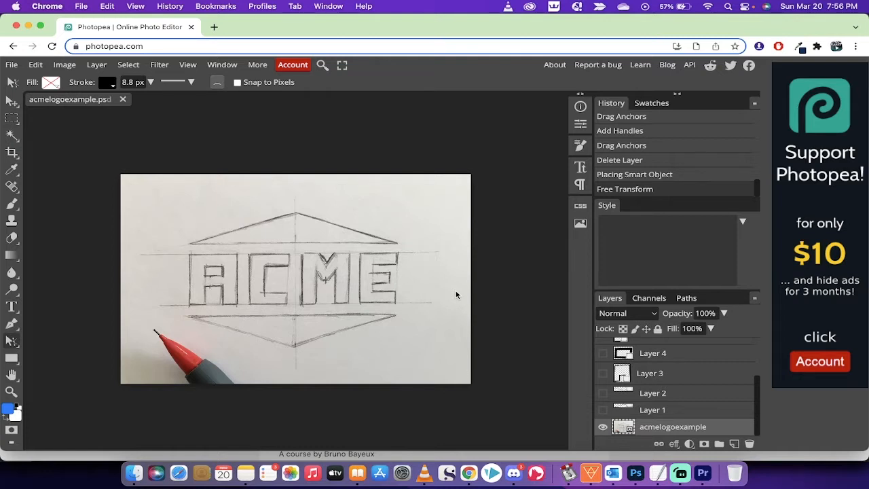
mouse_move(437, 287)
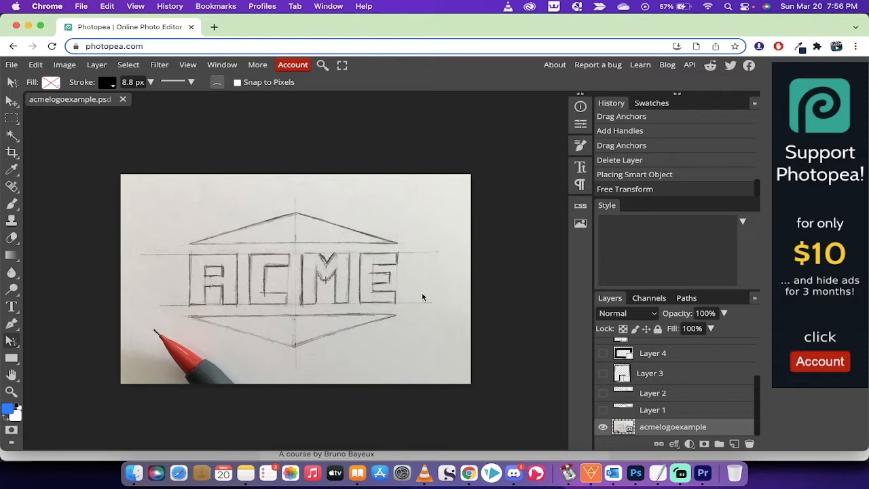
mouse_move(410, 297)
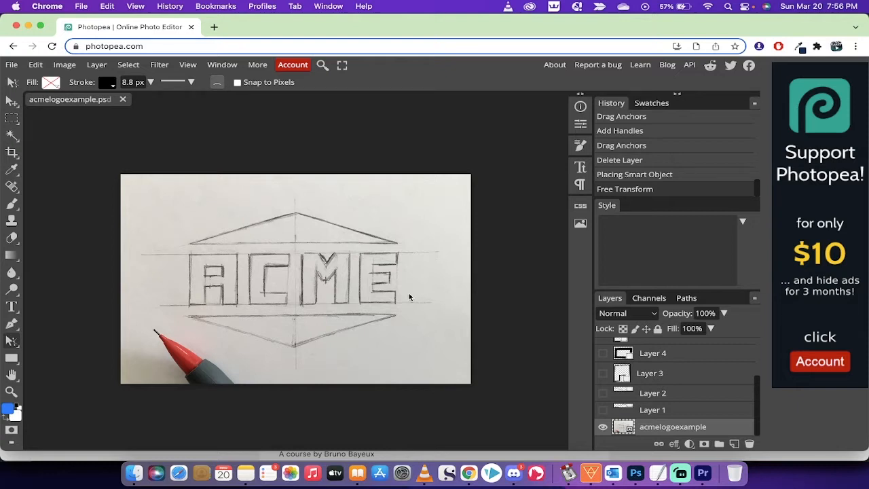
mouse_move(312, 290)
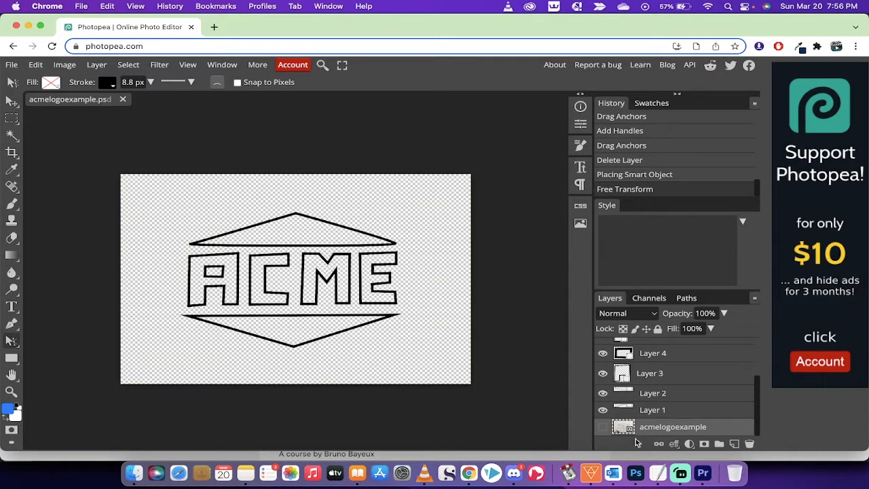
mouse_move(204, 242)
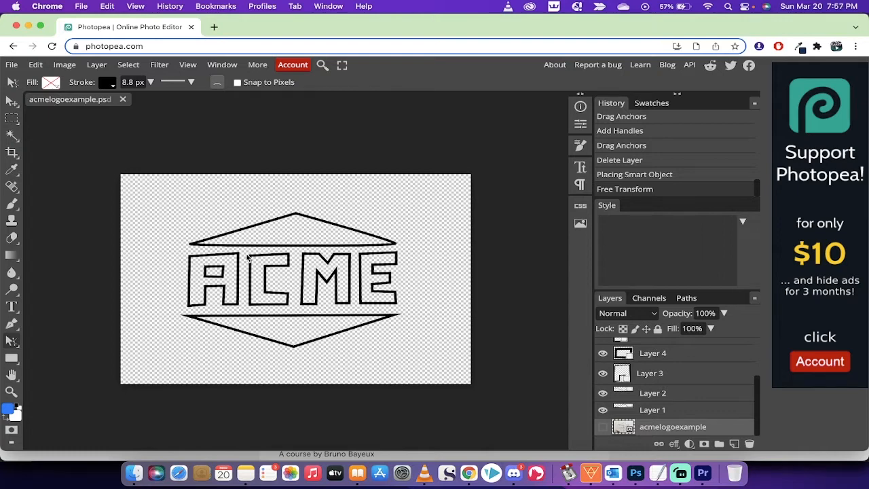
mouse_move(602, 427)
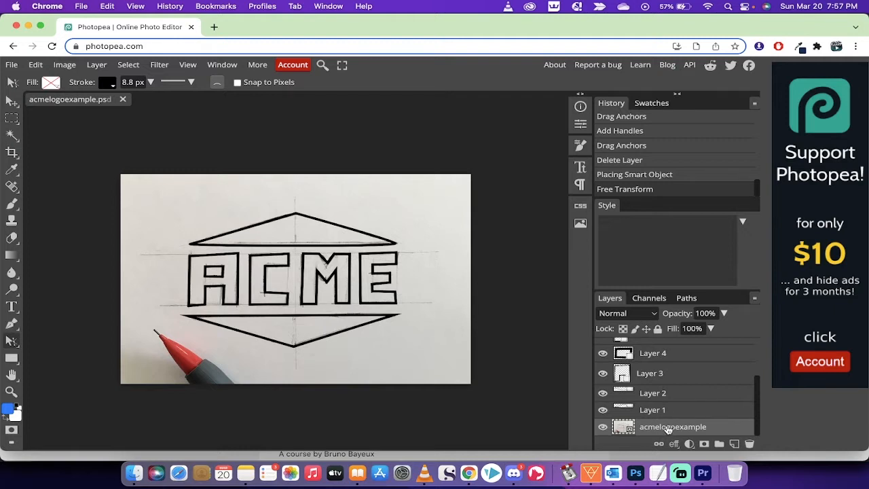
Scroll the Layers panel to reach the traced outline layers for removal
scroll(down, 3)
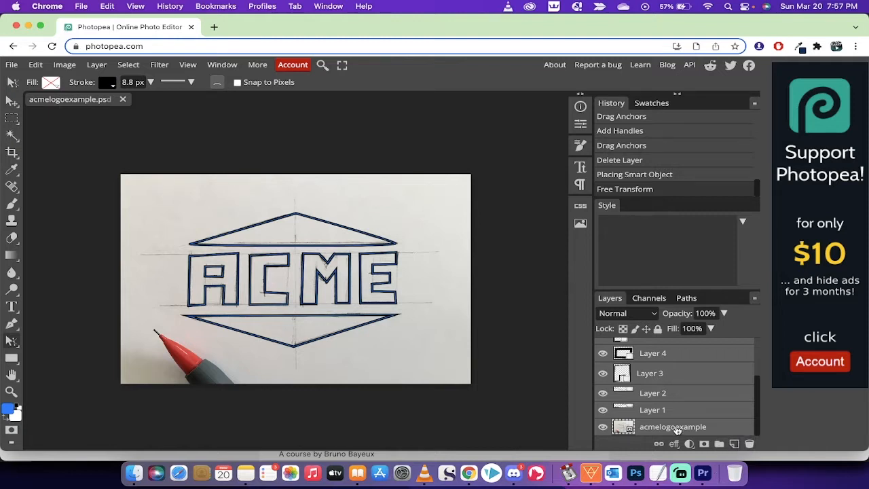
mouse_move(627, 434)
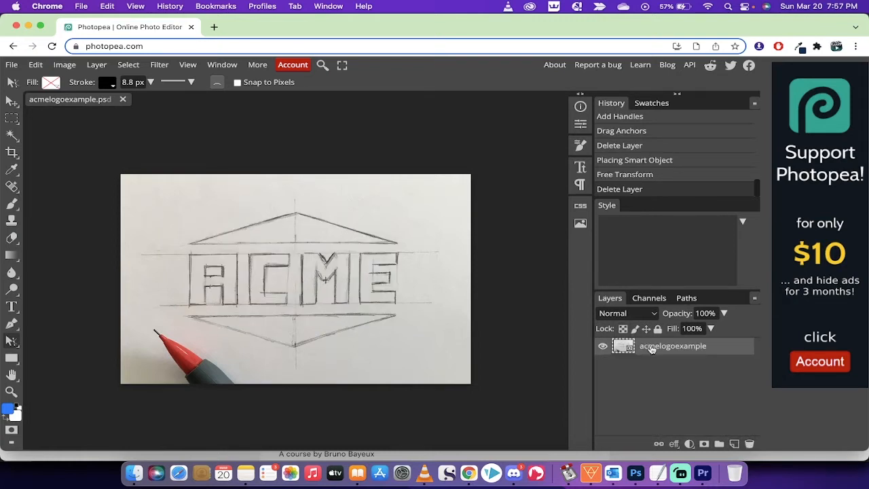
mouse_move(637, 377)
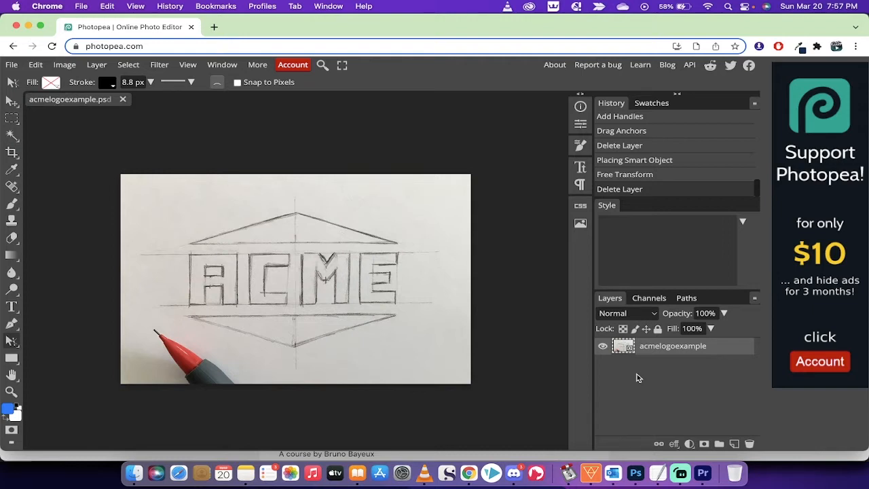
mouse_move(647, 369)
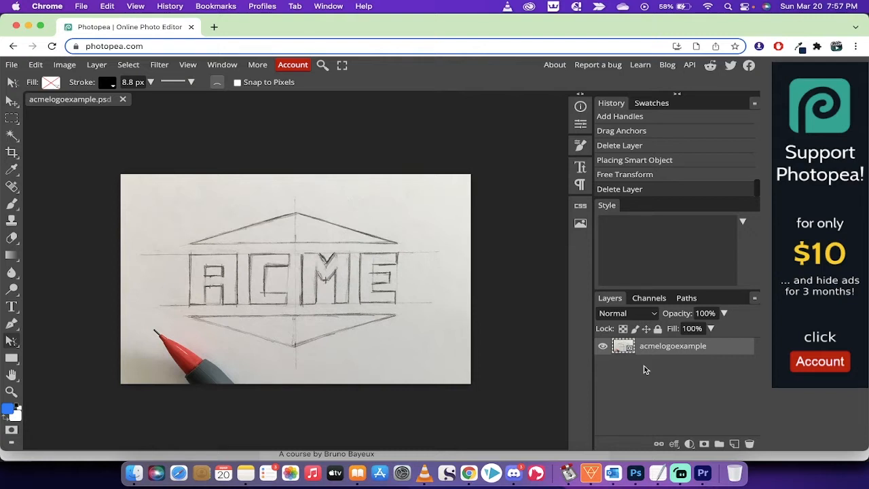
mouse_move(160, 451)
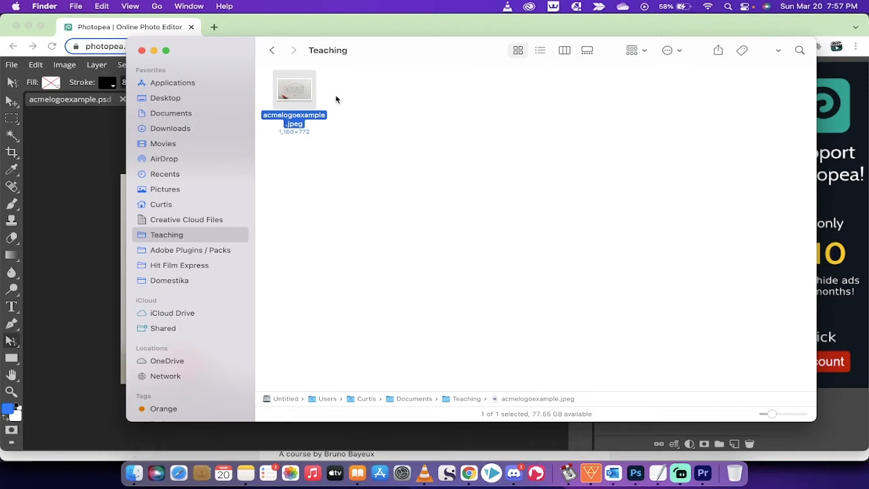
Drag acmelogoexample.jpeg from the Teaching folder onto the Photopea canvas
drag(293, 89, 313, 114)
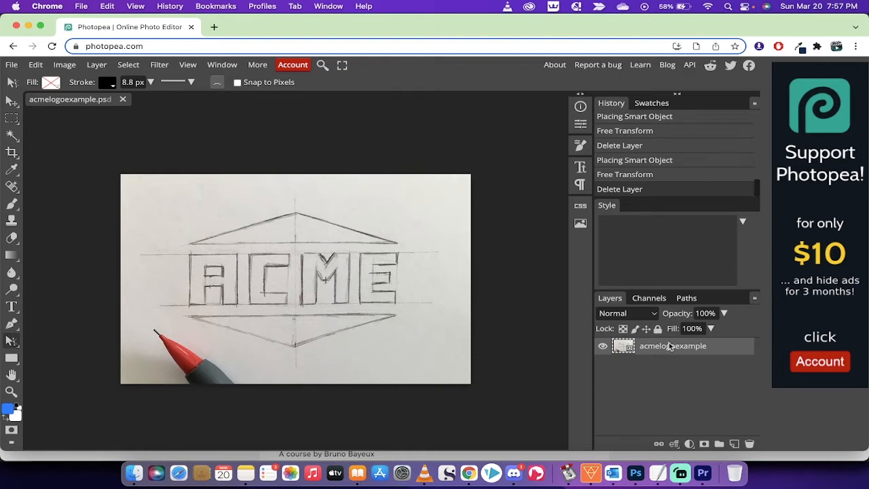
mouse_move(664, 347)
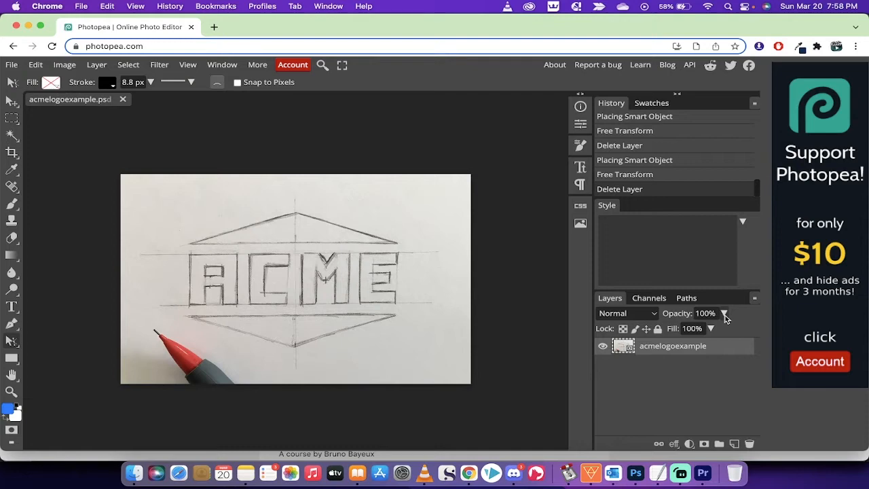
Lower the sketch layer's opacity to 40% using the Layers panel slider
drag(722, 330, 689, 330)
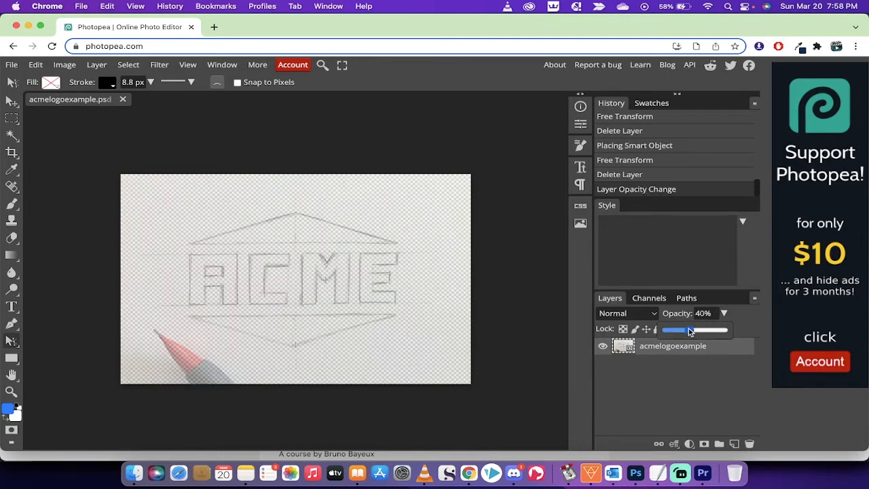
drag(691, 330, 689, 330)
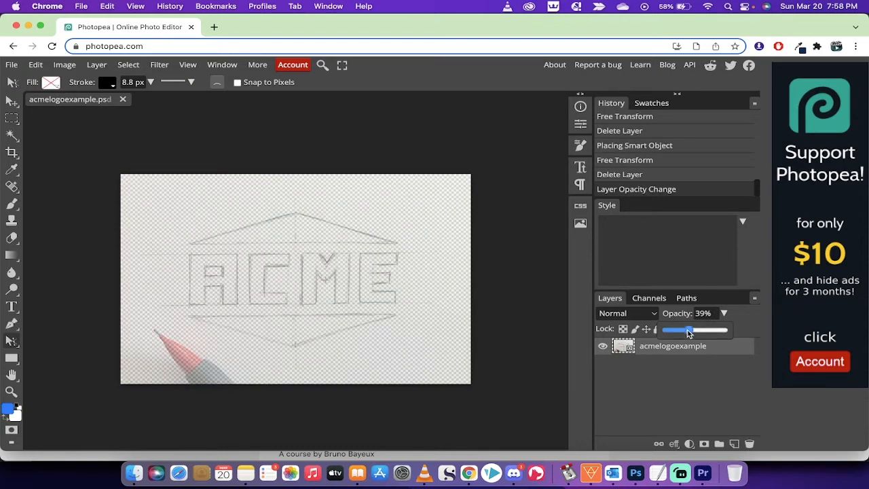
drag(688, 330, 690, 330)
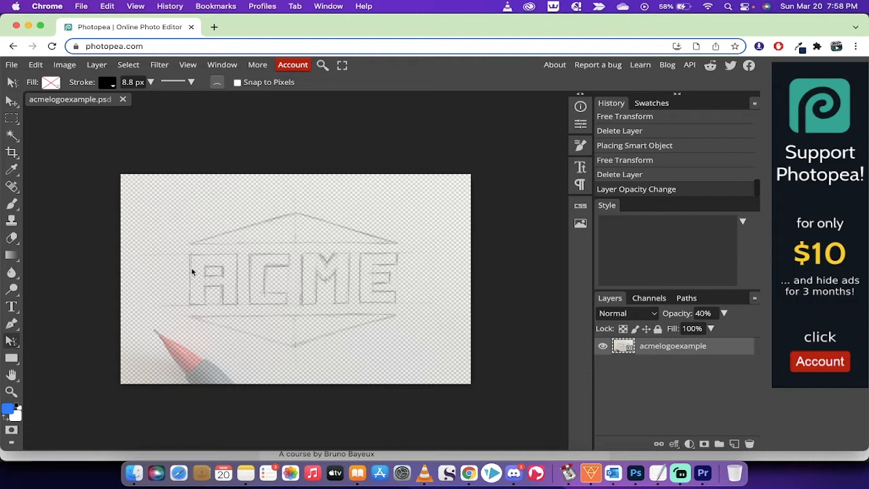
mouse_move(386, 292)
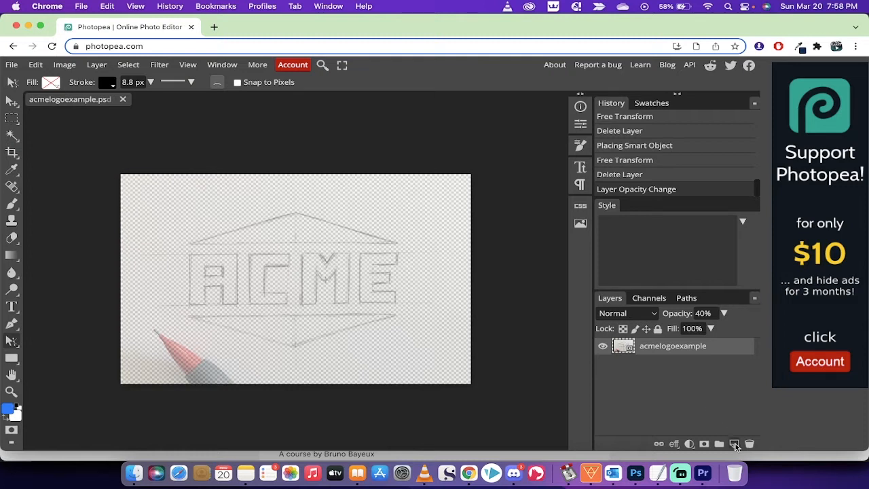
Add an empty Layer 1 above the sketch and pick the Pen tool from its flyout
click(733, 444)
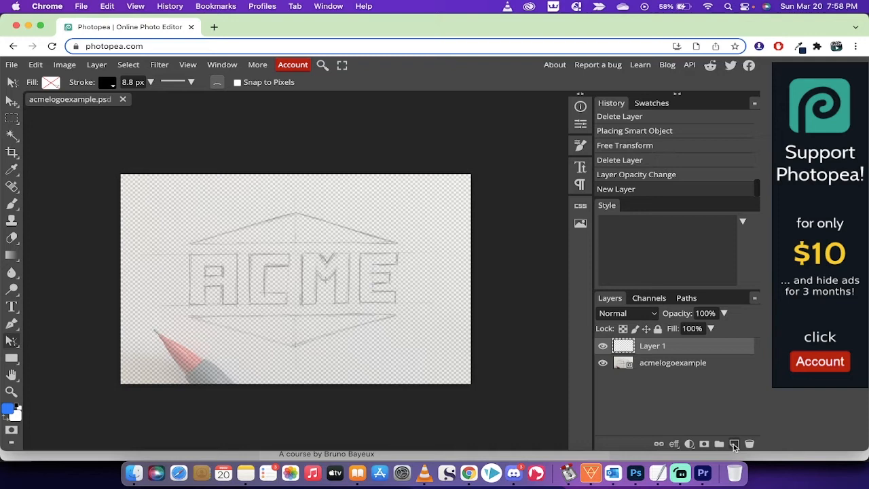
mouse_move(736, 448)
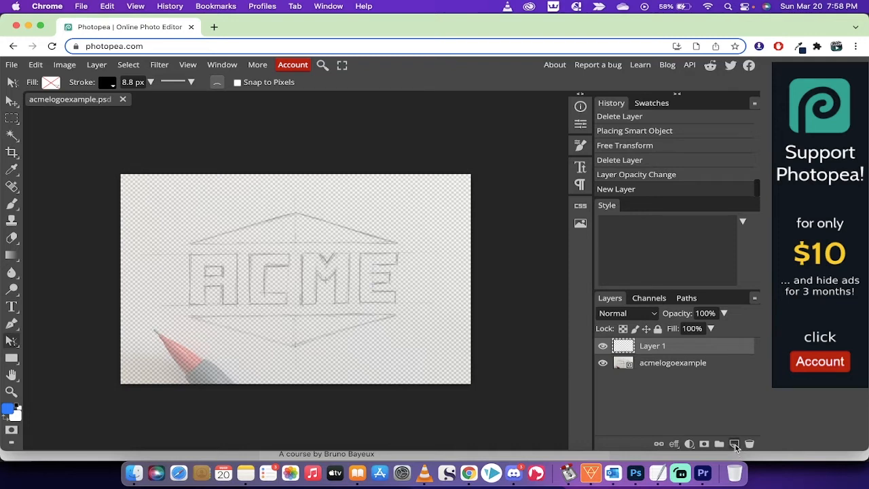
mouse_move(733, 444)
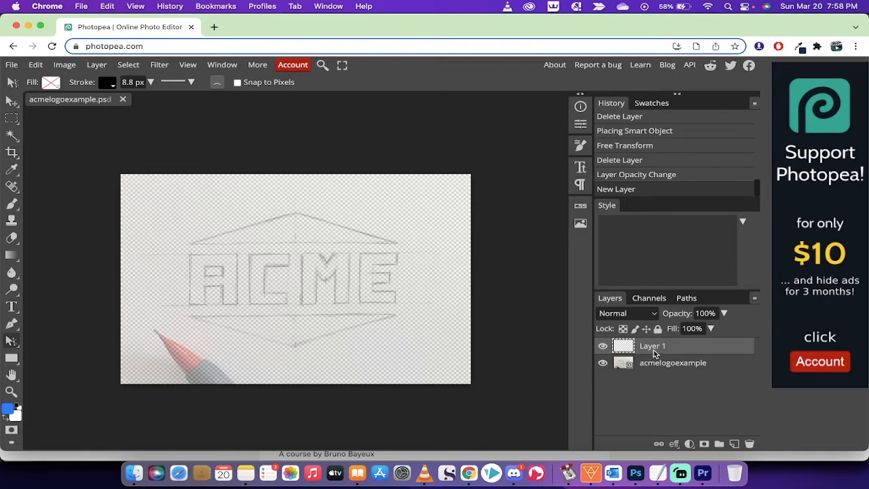
mouse_move(296, 214)
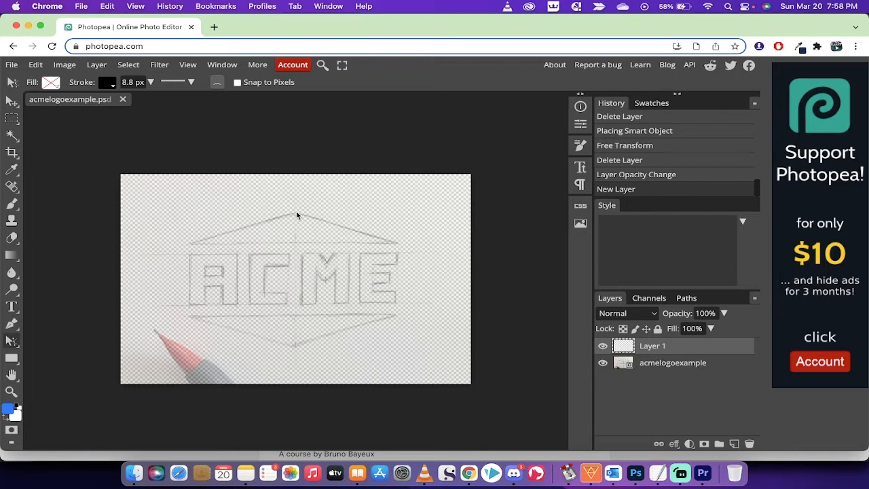
mouse_move(193, 250)
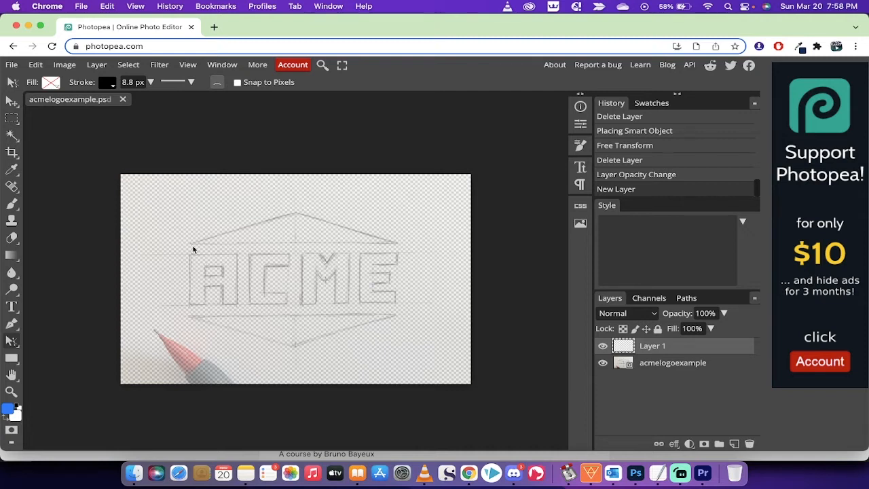
mouse_move(221, 219)
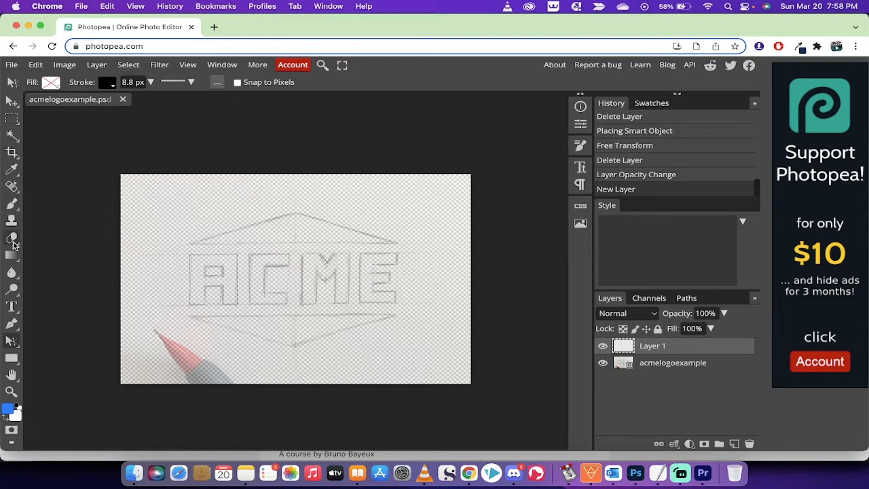
mouse_move(10, 320)
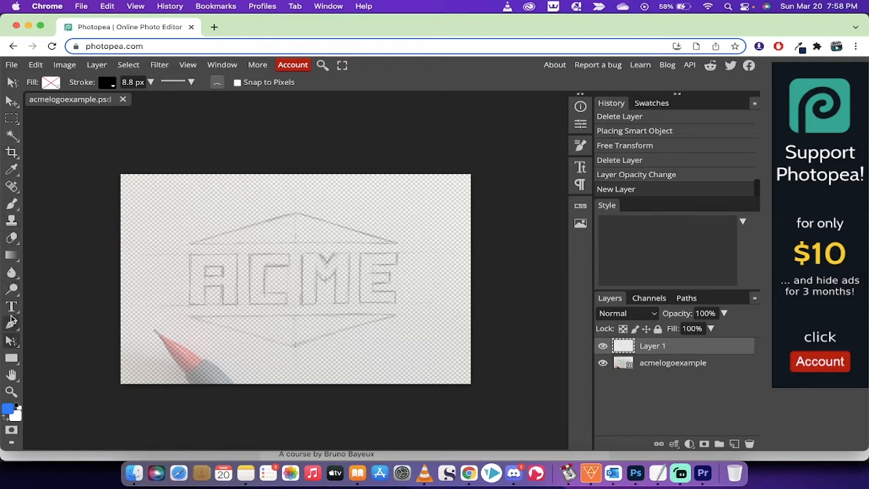
click(11, 325)
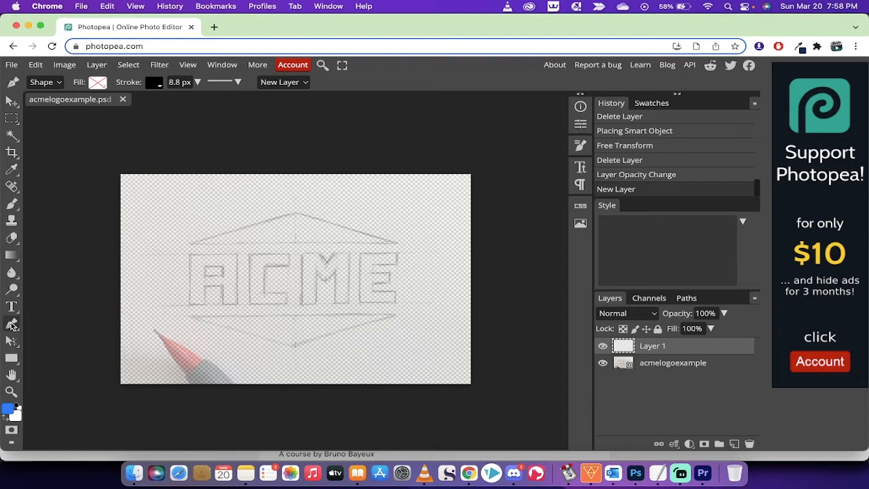
click(10, 324)
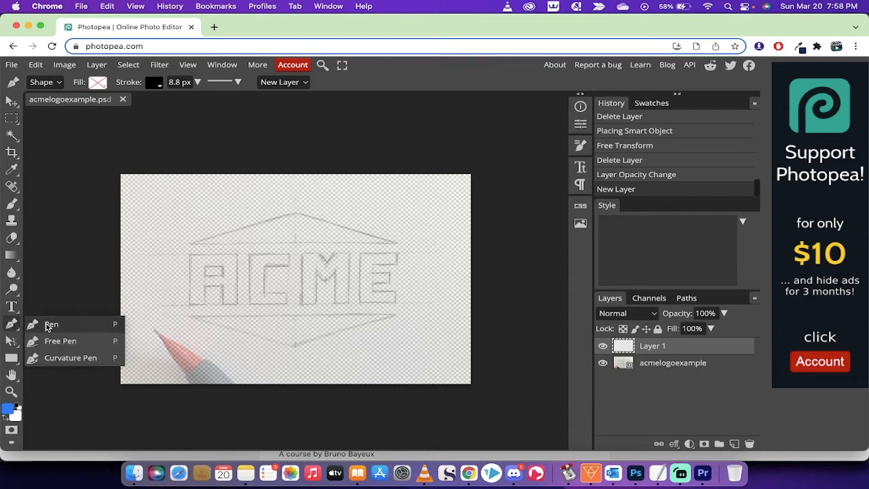
mouse_move(51, 324)
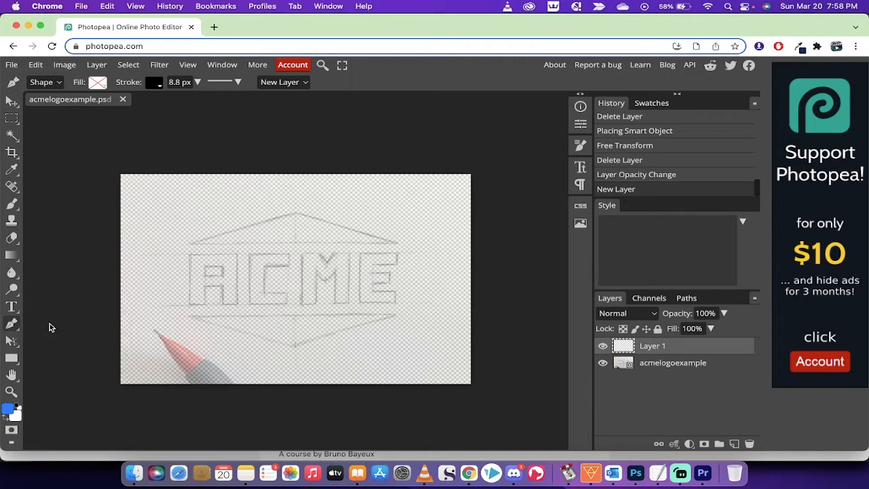
mouse_move(263, 228)
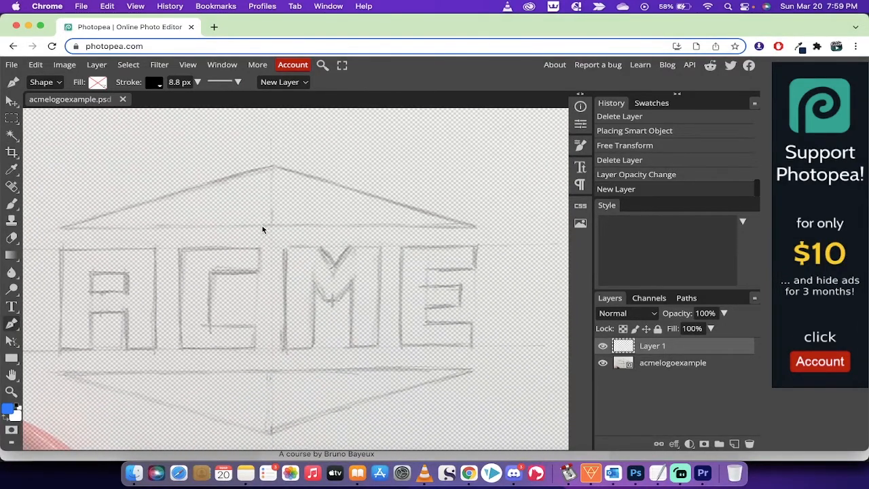
mouse_move(482, 236)
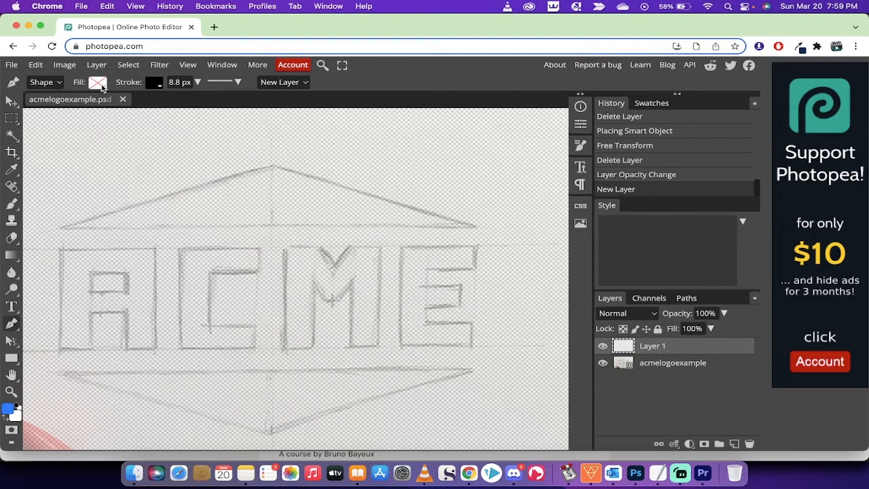
mouse_move(265, 209)
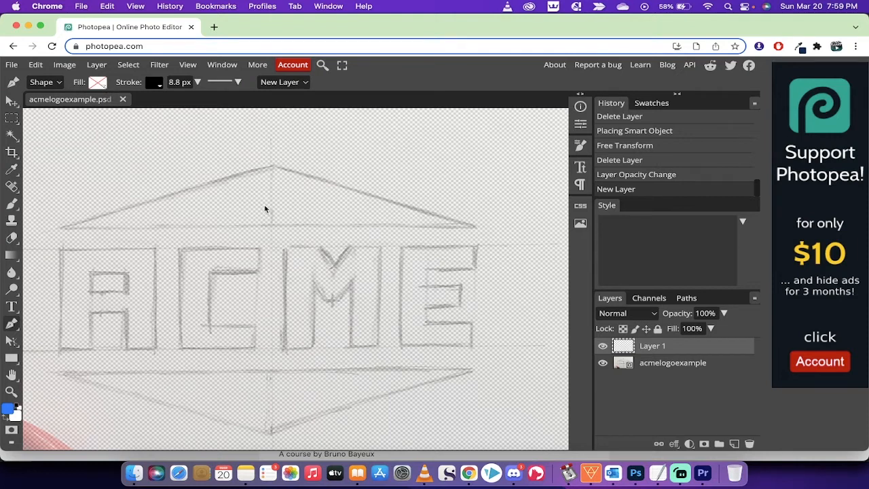
mouse_move(247, 146)
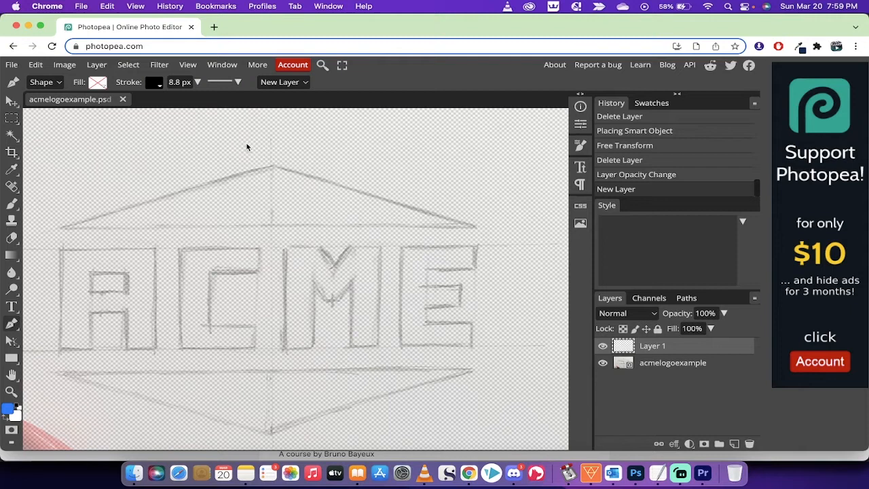
Set new shapes to no fill with a black stroke
click(98, 83)
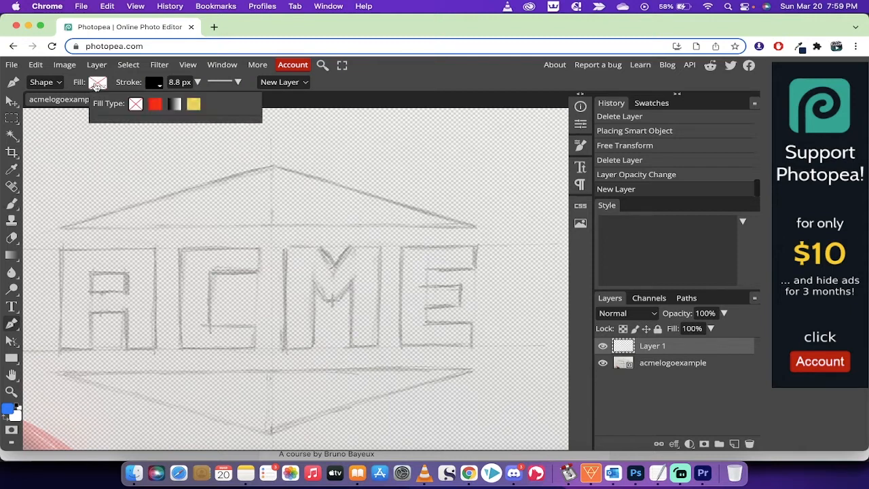
mouse_move(125, 116)
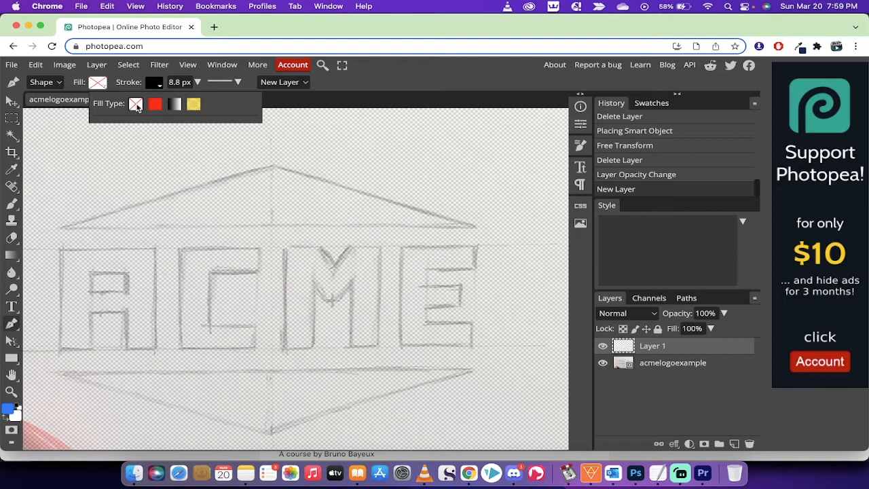
mouse_move(122, 102)
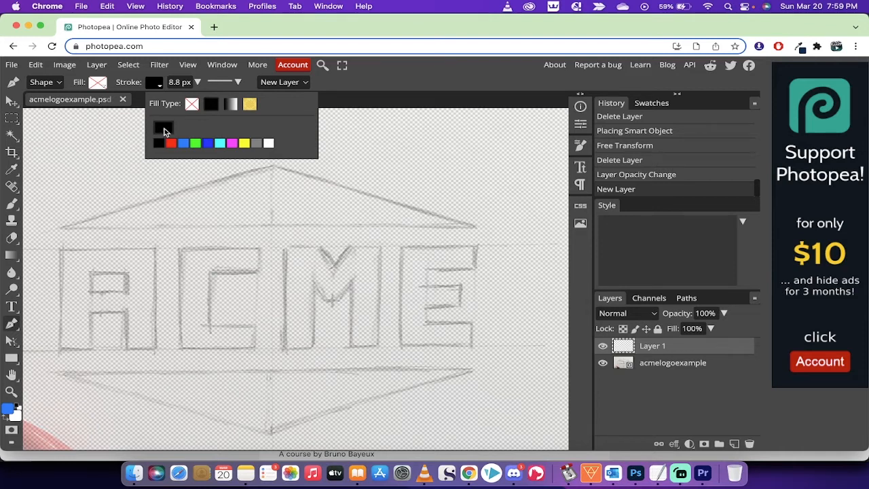
click(98, 220)
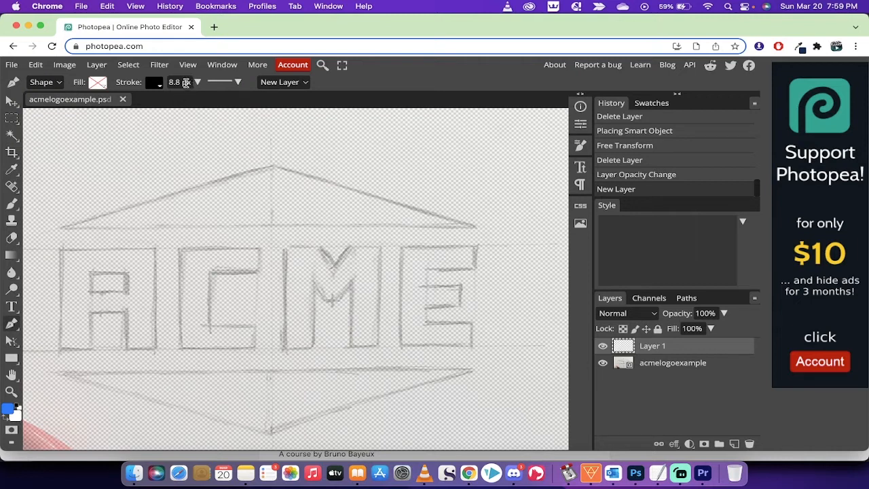
mouse_move(188, 83)
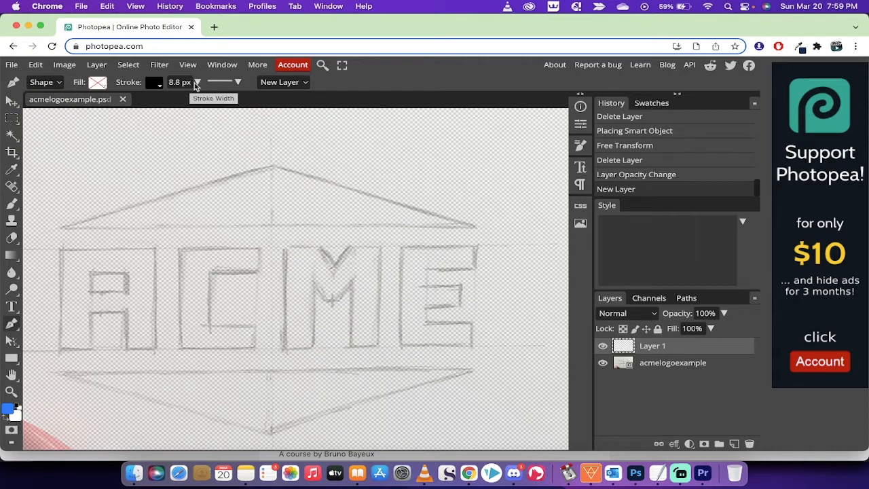
mouse_move(16, 331)
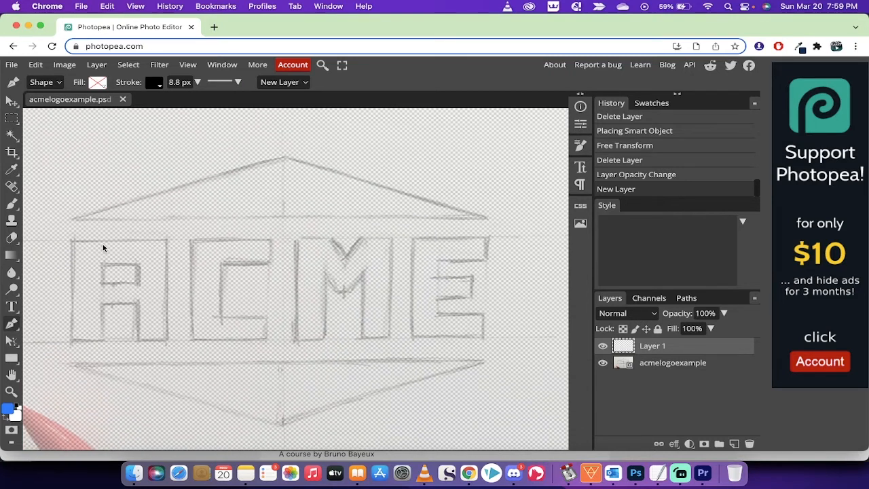
mouse_move(353, 257)
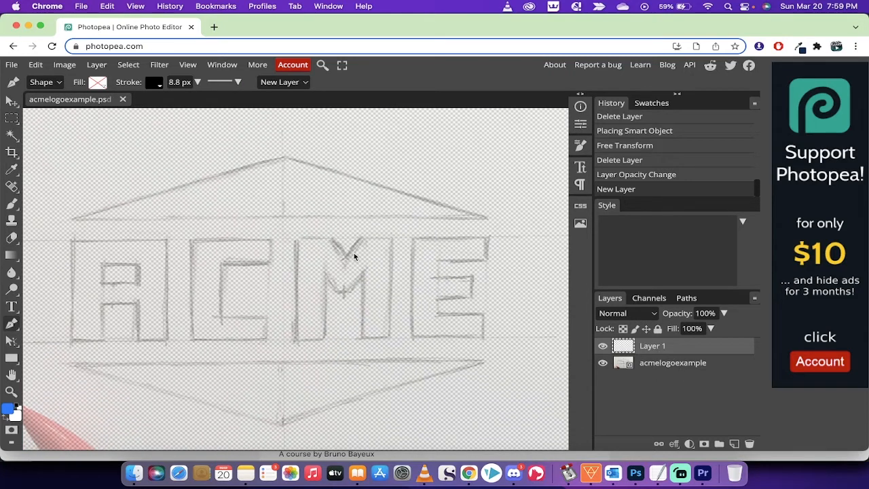
mouse_move(75, 223)
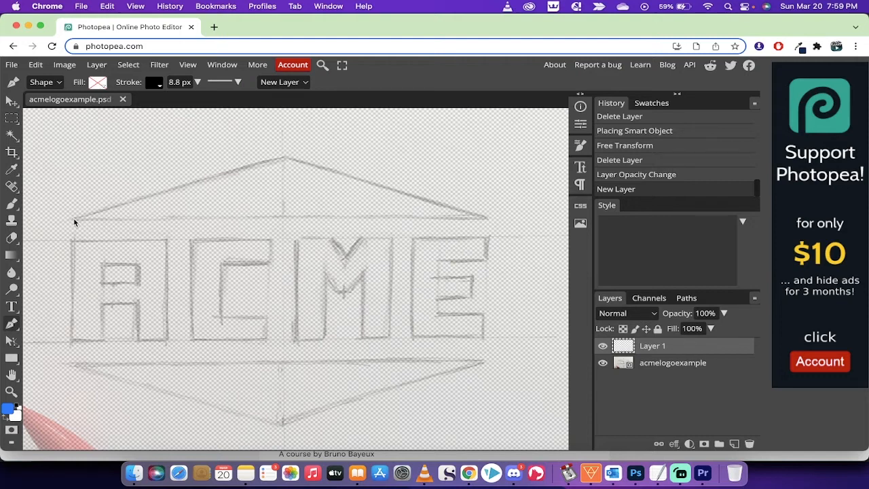
Trace the roof triangle's peak and corners as a closed black outline
click(72, 220)
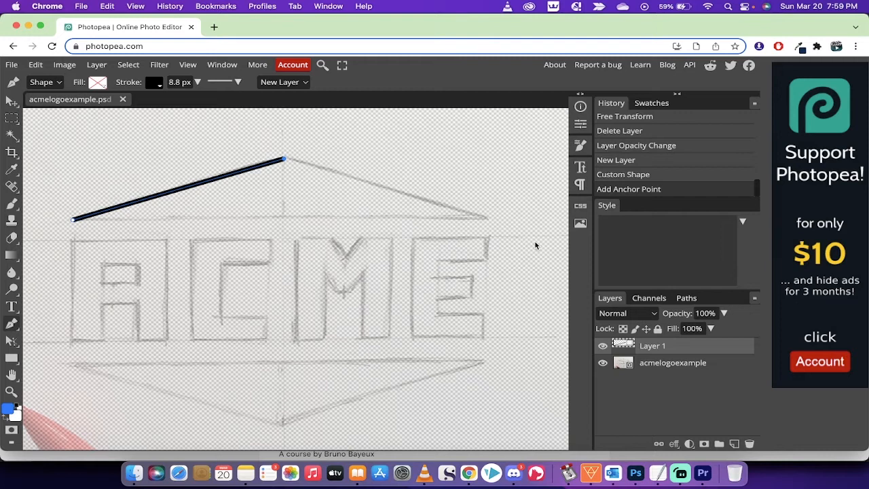
click(483, 218)
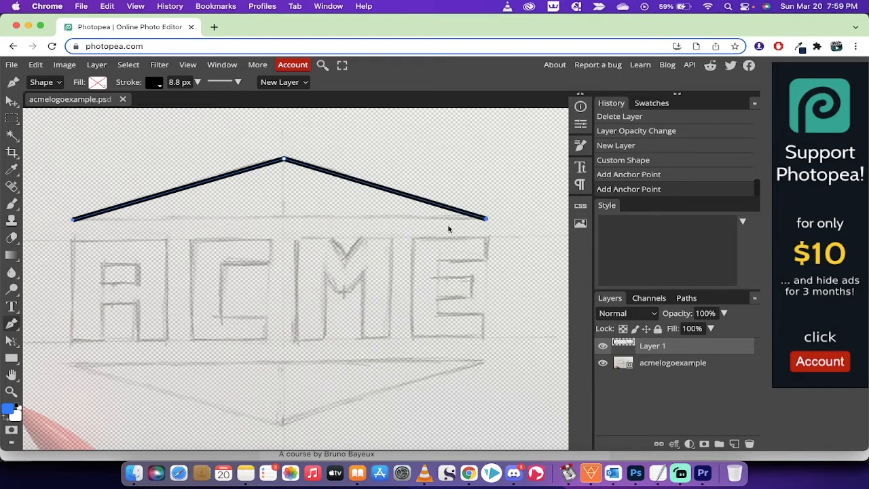
click(74, 223)
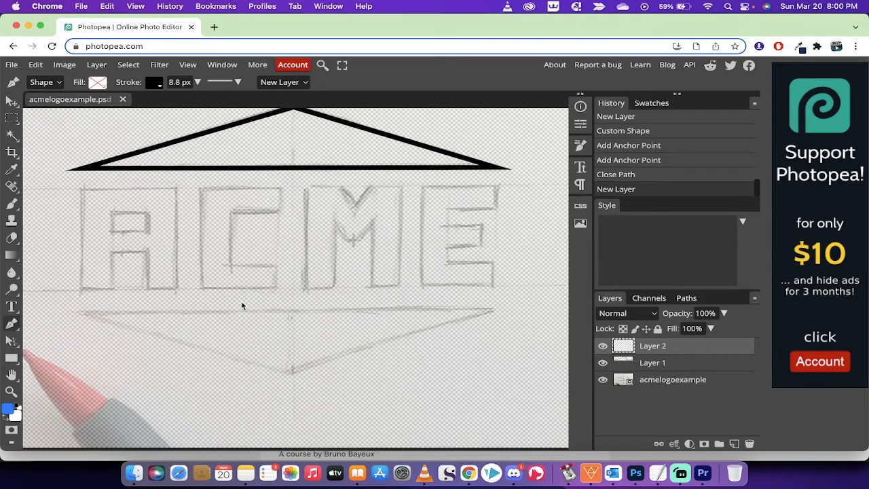
Trace the lower pointed band below ACME as a closed black outline on Layer 2
scroll(down, 3)
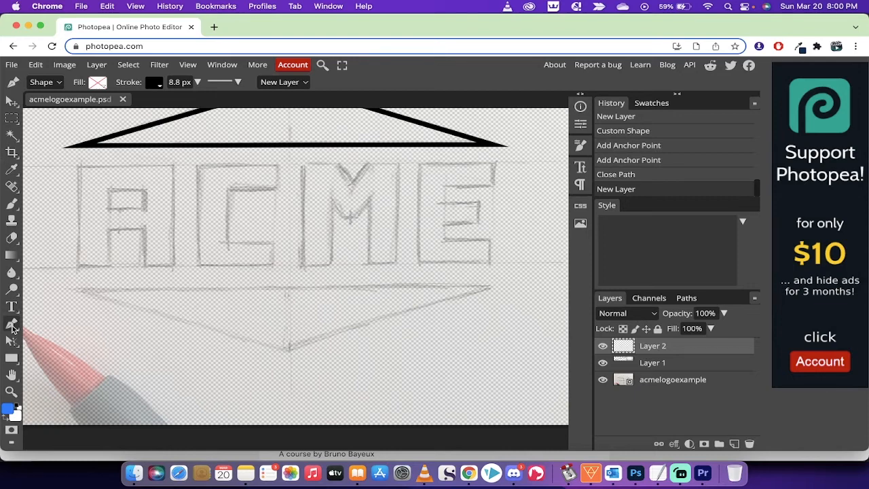
mouse_move(73, 292)
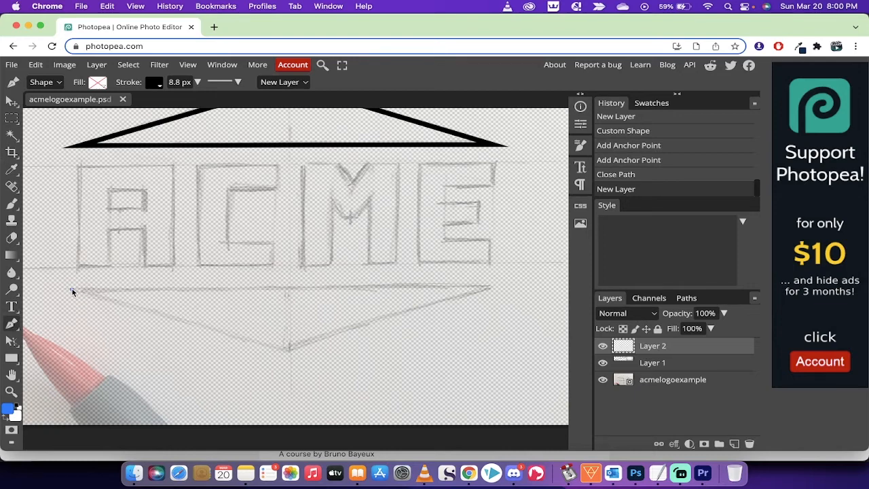
drag(74, 291, 285, 347)
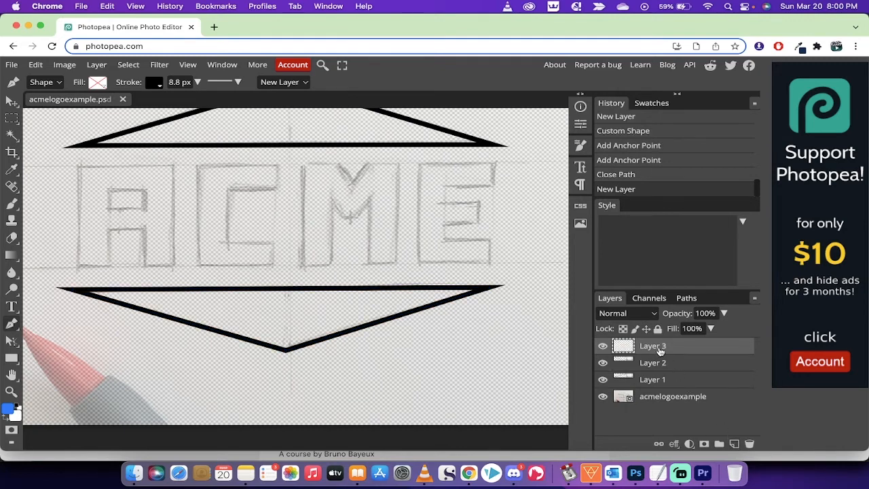
mouse_move(80, 171)
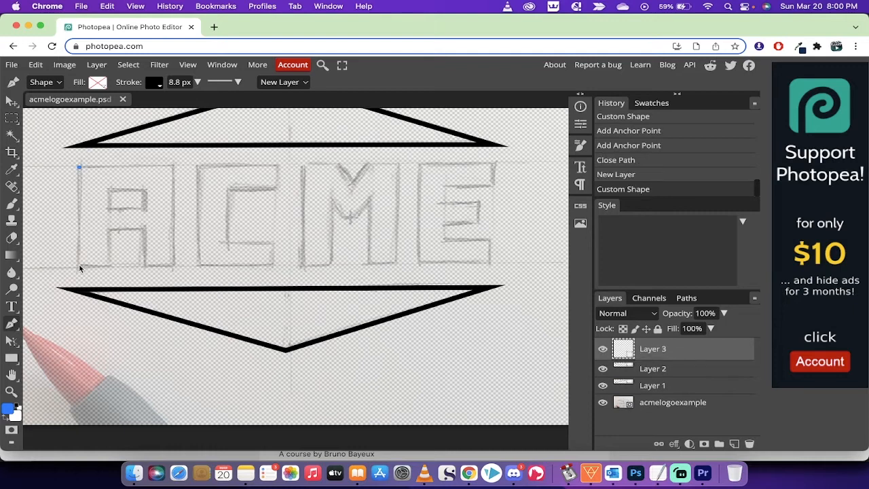
Outline the letter A around its legs, then begin tracing the letter C
click(108, 234)
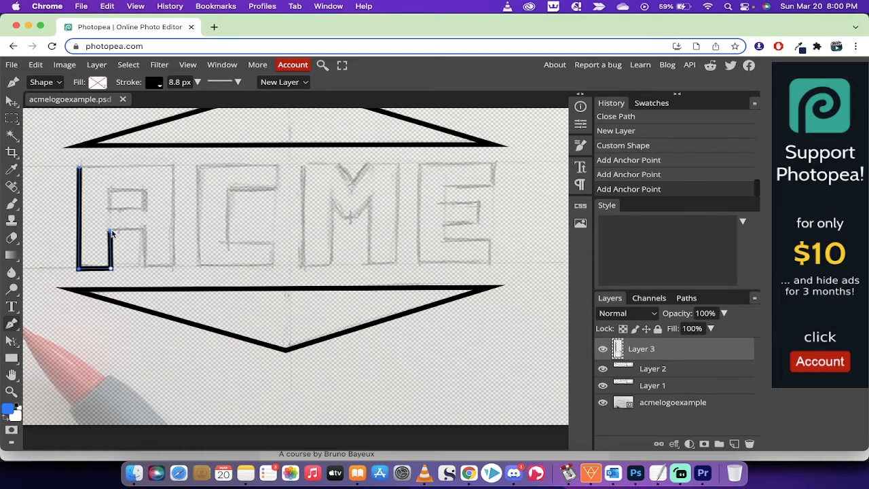
click(142, 228)
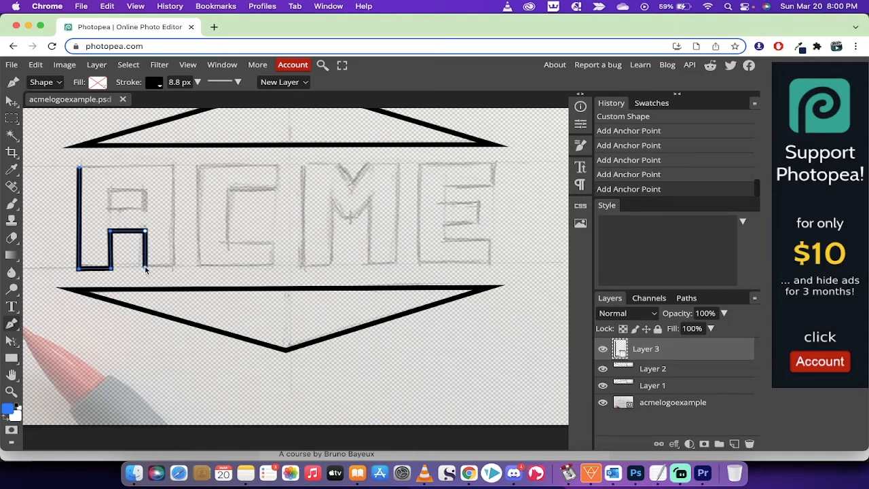
click(174, 266)
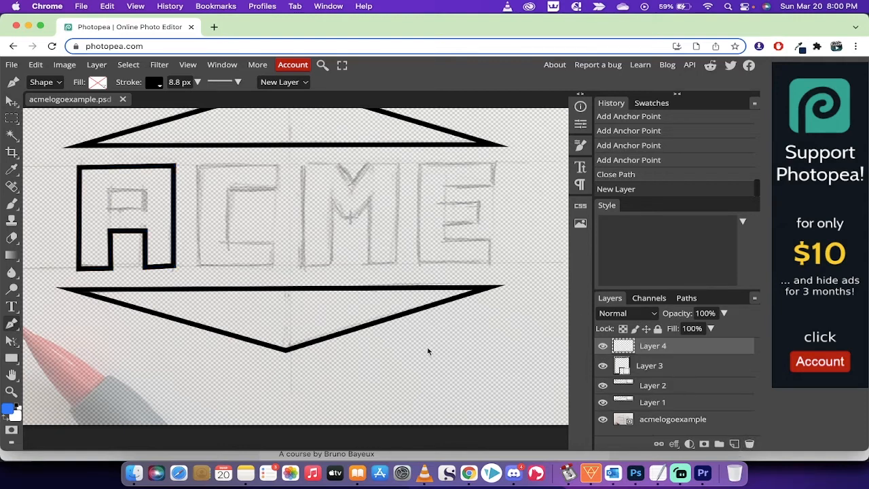
click(108, 190)
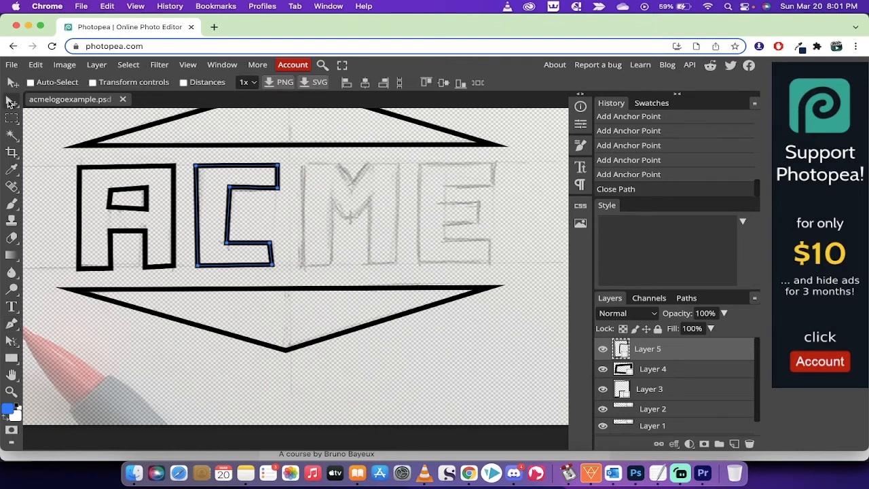
mouse_move(422, 271)
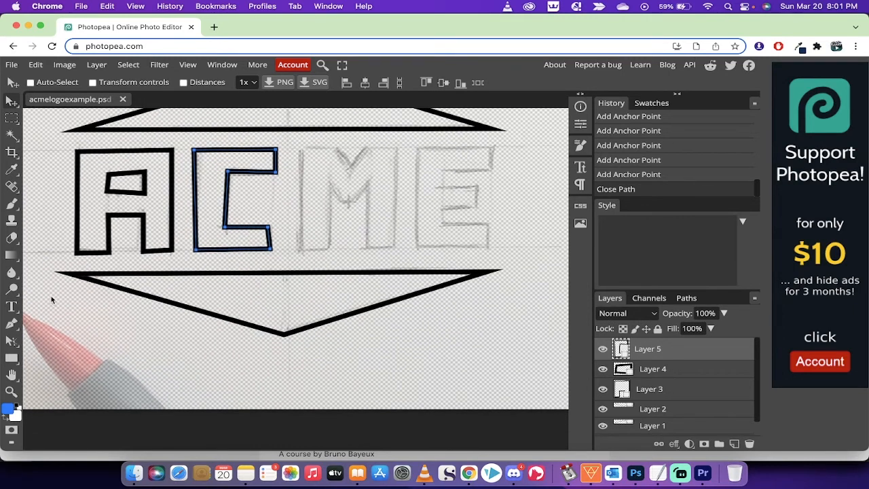
Switch to Direct Select and pick the top band outline for point editing
click(11, 345)
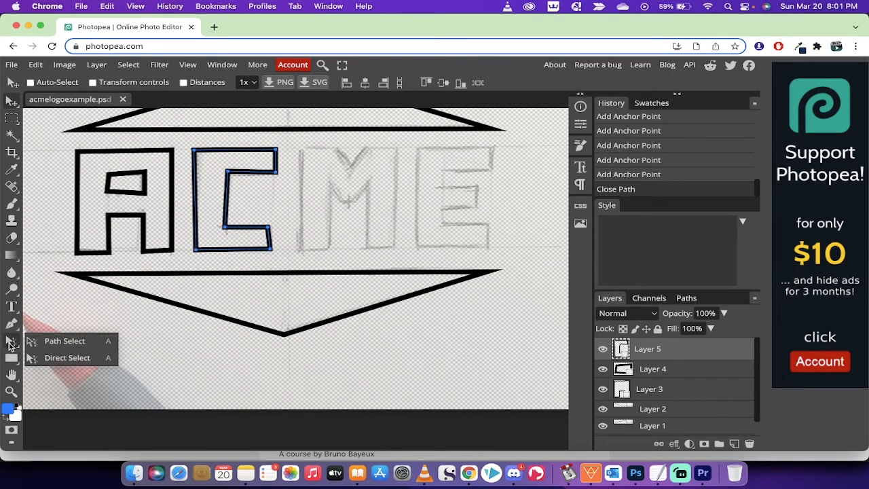
mouse_move(65, 341)
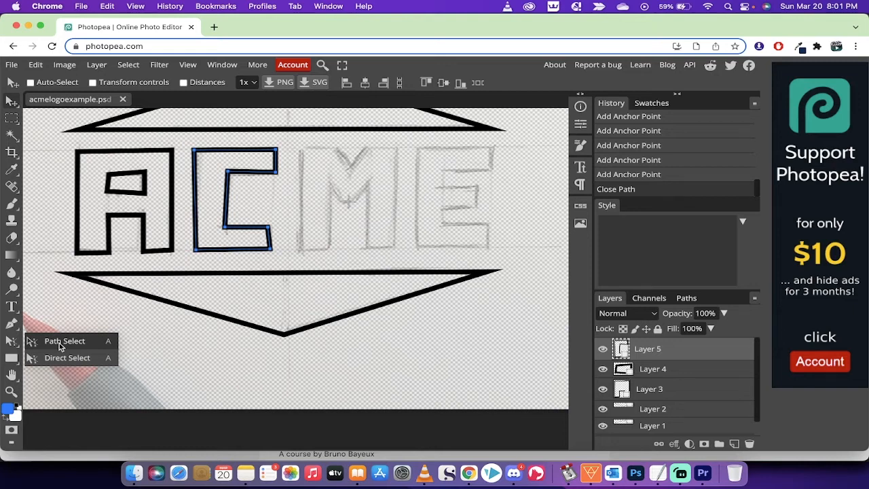
mouse_move(61, 357)
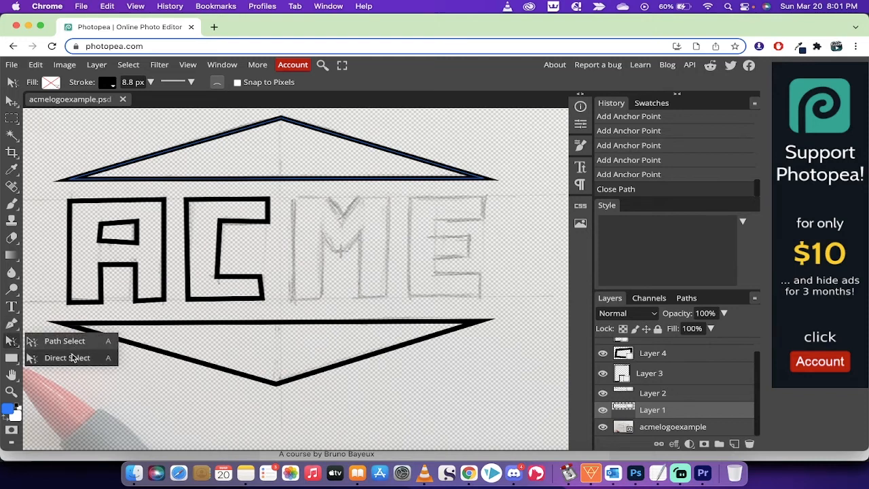
click(481, 180)
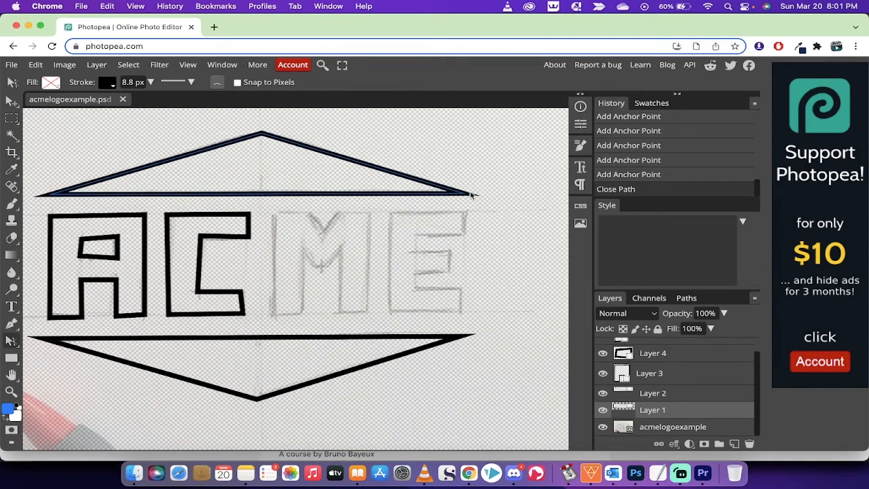
click(464, 196)
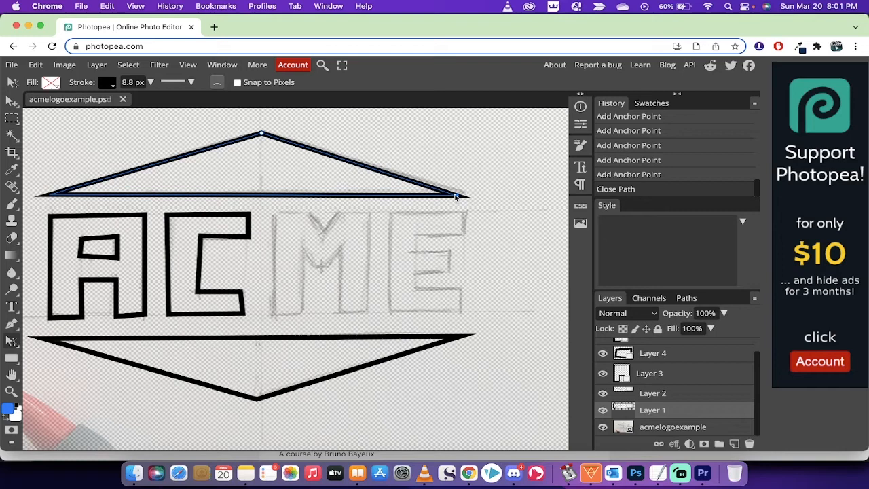
Drag the top band's right corner anchor until it matches the sketch
drag(459, 197, 461, 189)
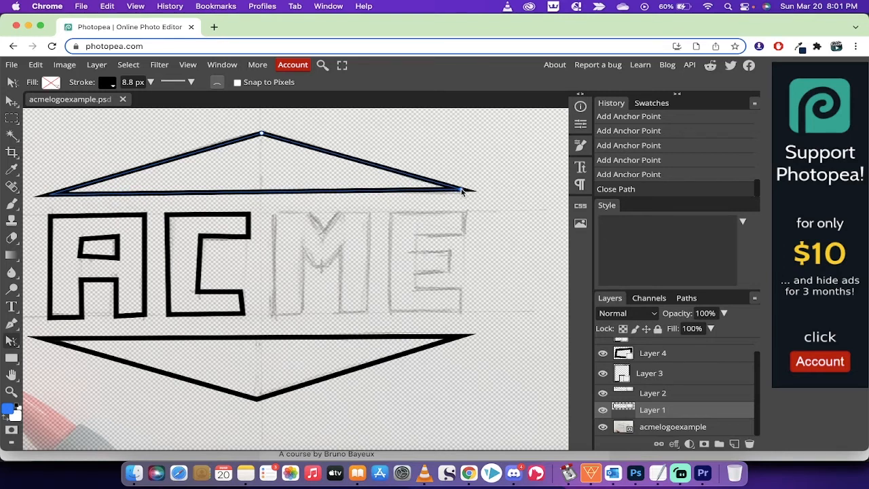
drag(462, 190, 499, 196)
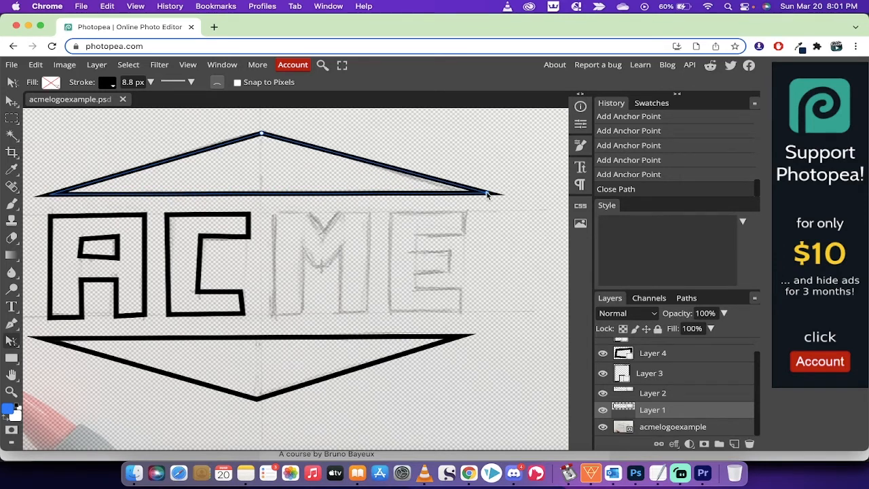
drag(496, 192, 451, 190)
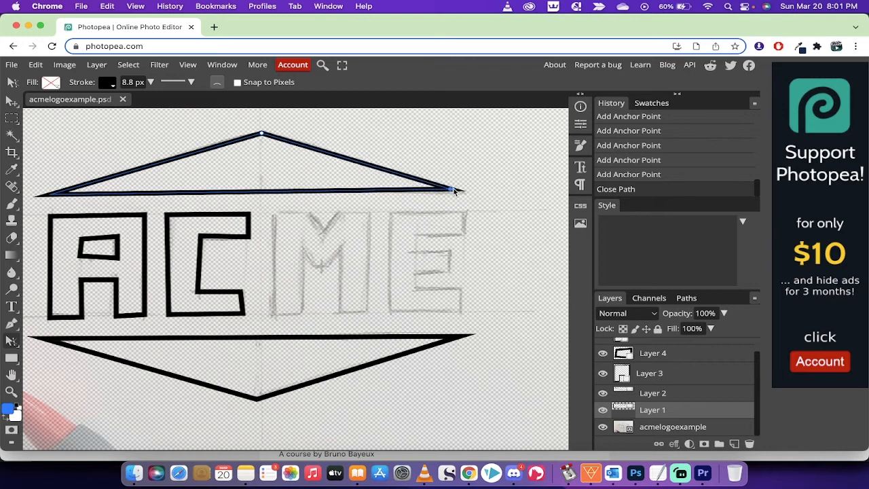
drag(450, 188, 456, 193)
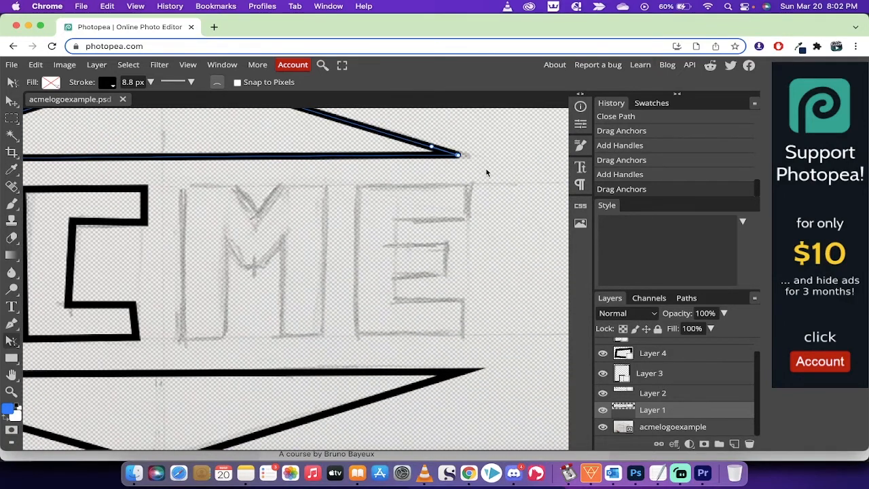
mouse_move(482, 278)
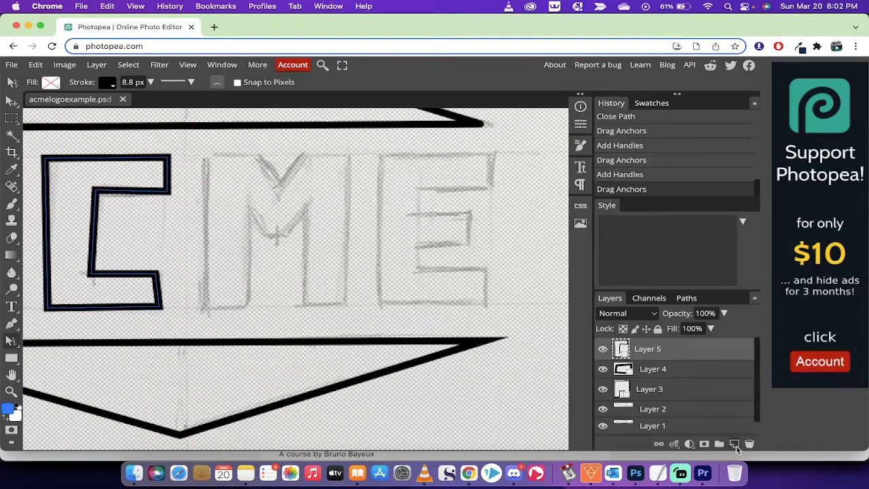
Add a new empty layer to hold the letter M outline
click(733, 443)
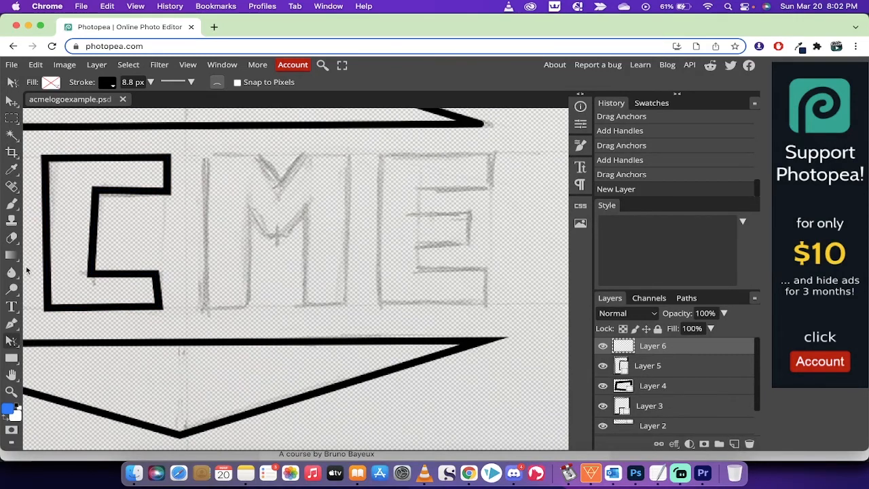
mouse_move(17, 330)
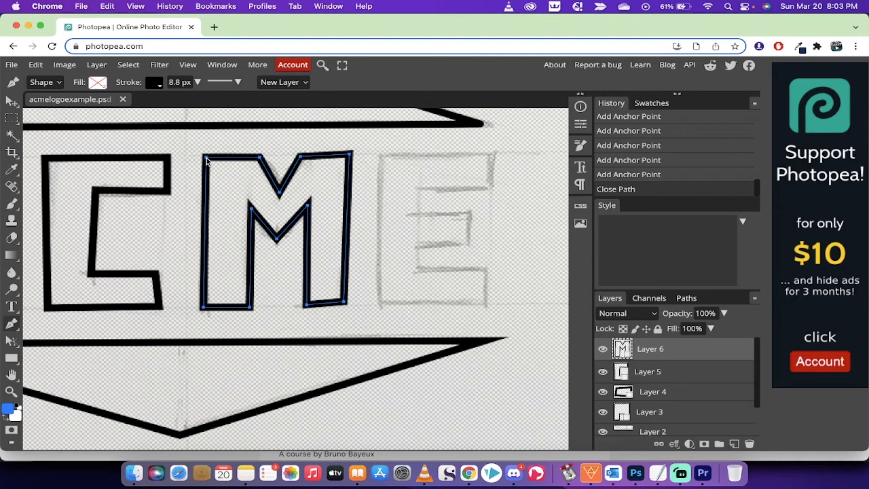
mouse_move(538, 143)
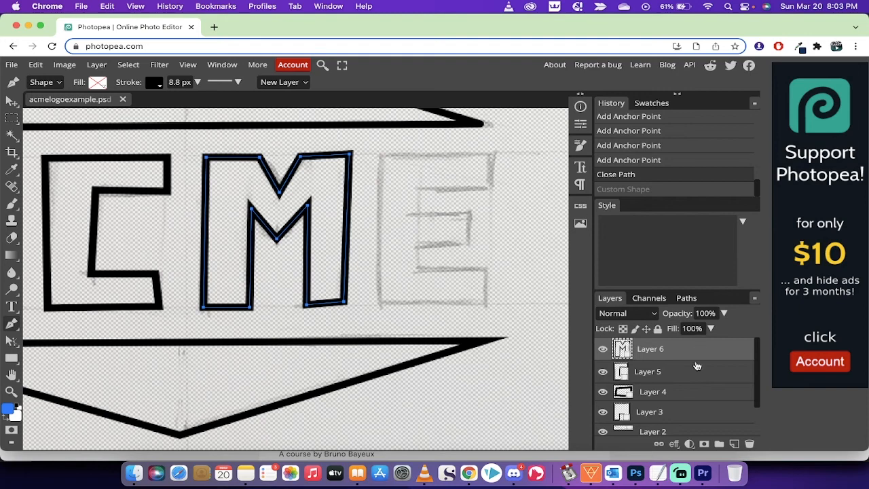
click(10, 65)
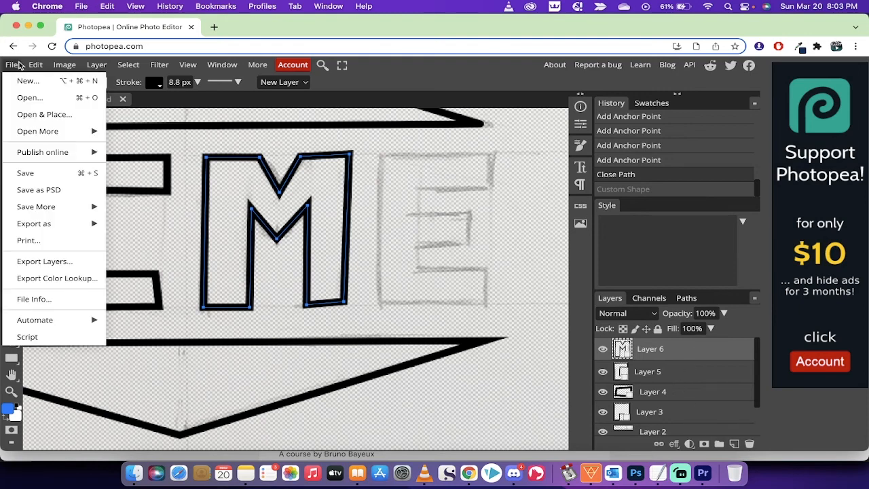
mouse_move(25, 173)
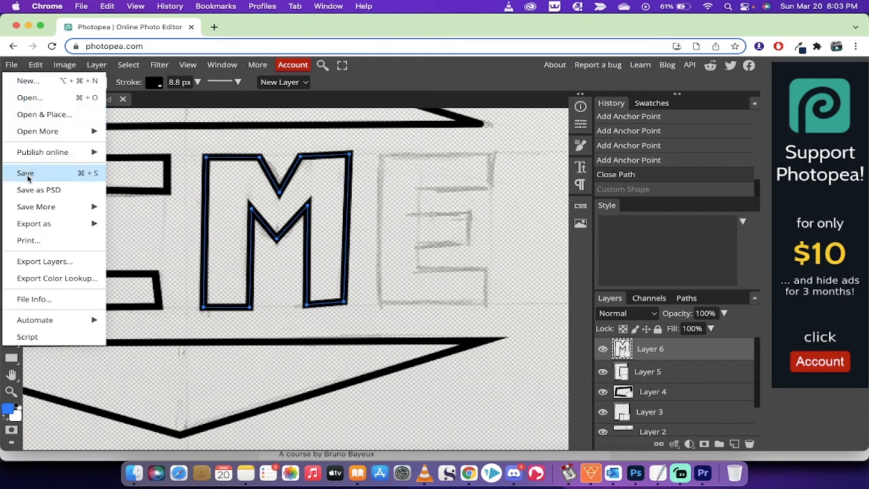
click(32, 222)
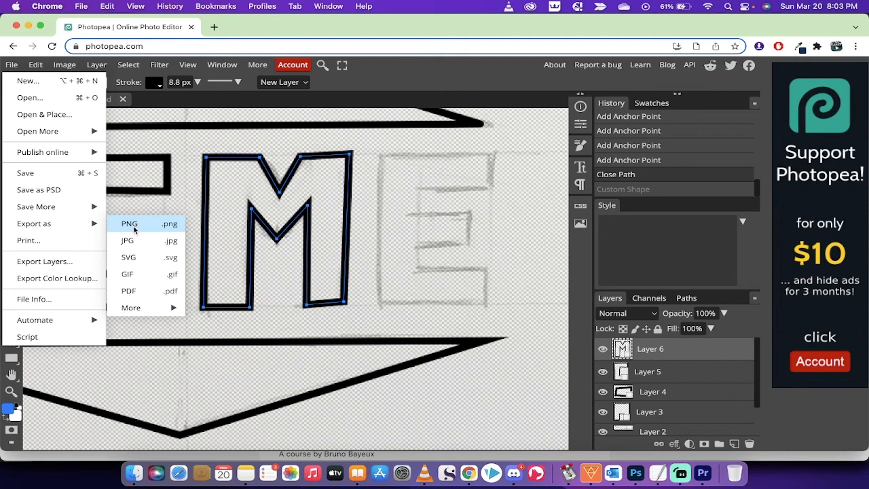
click(129, 223)
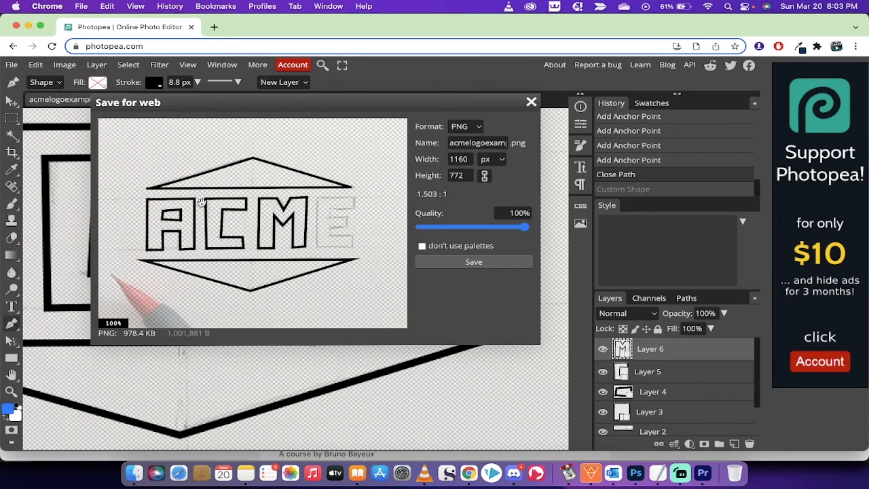
mouse_move(484, 101)
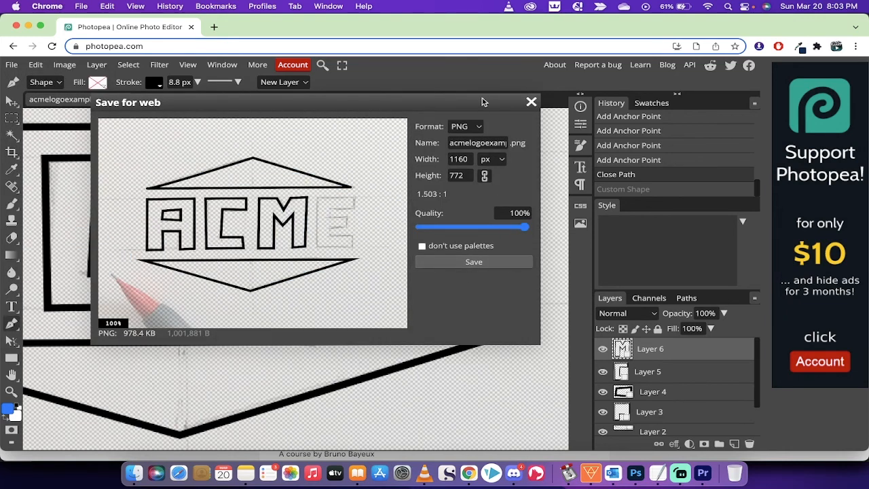
click(531, 101)
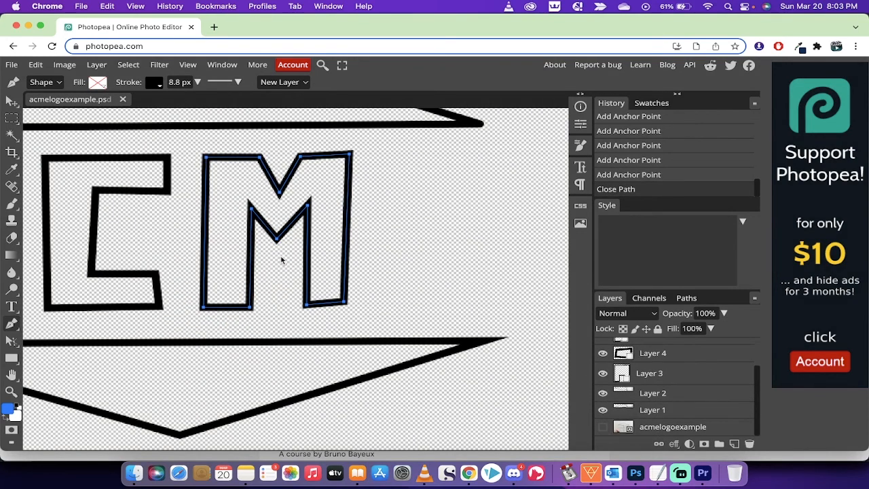
Start hiding the sketch and exporting the black outlines as a transparent PNG
click(11, 65)
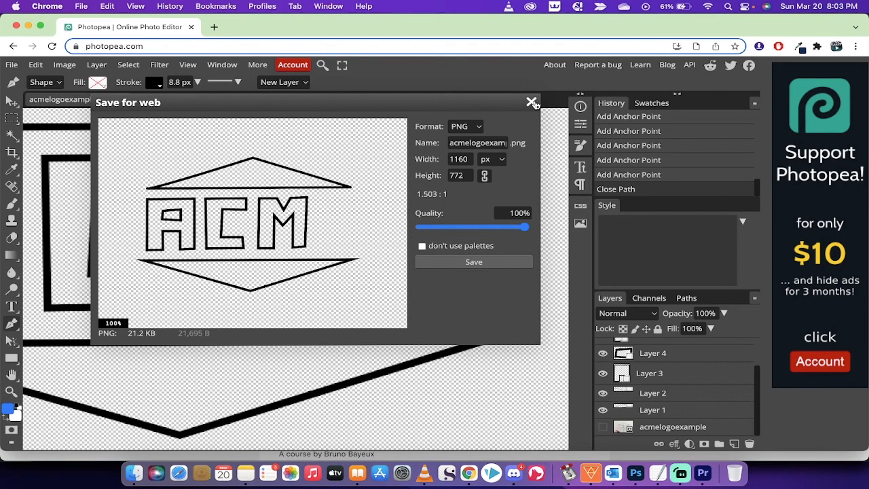
mouse_move(665, 399)
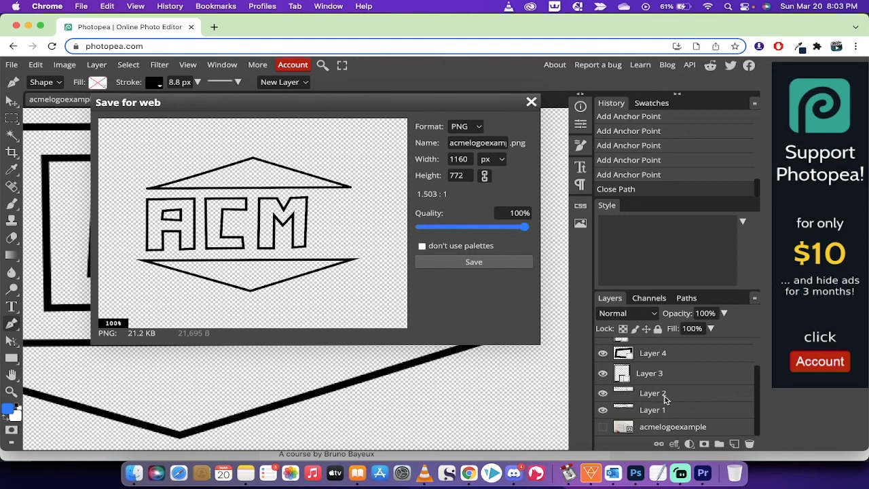